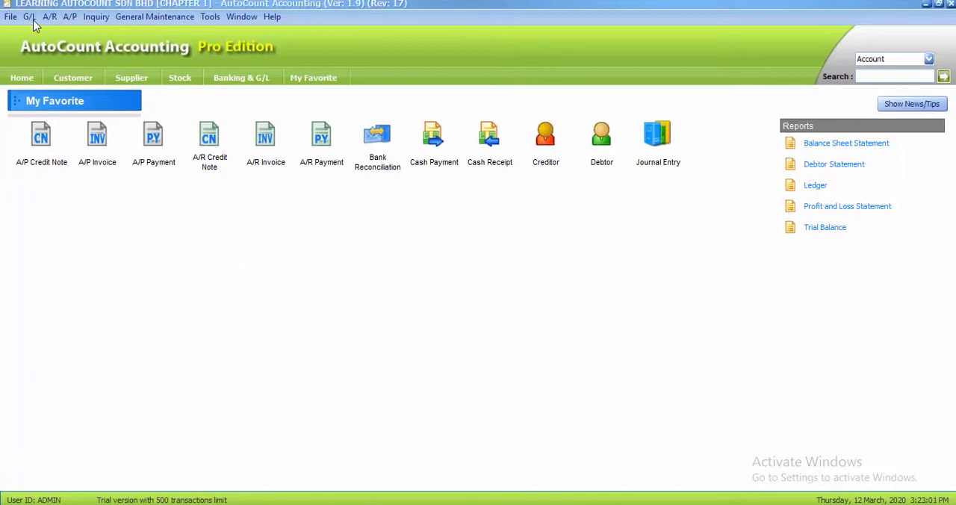
# Open Account Maintenance from the G/L menu to list the chart of accounts.
pyautogui.click(27, 16)
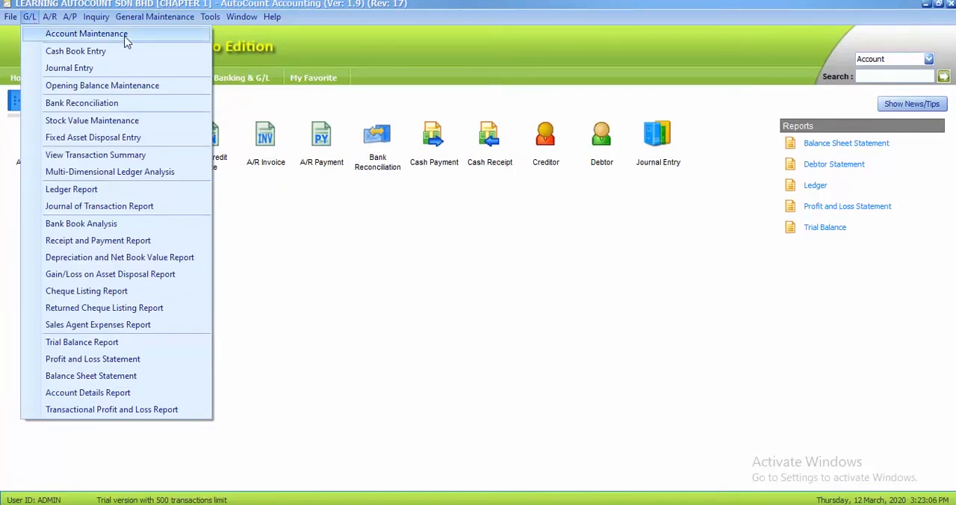
pyautogui.click(86, 33)
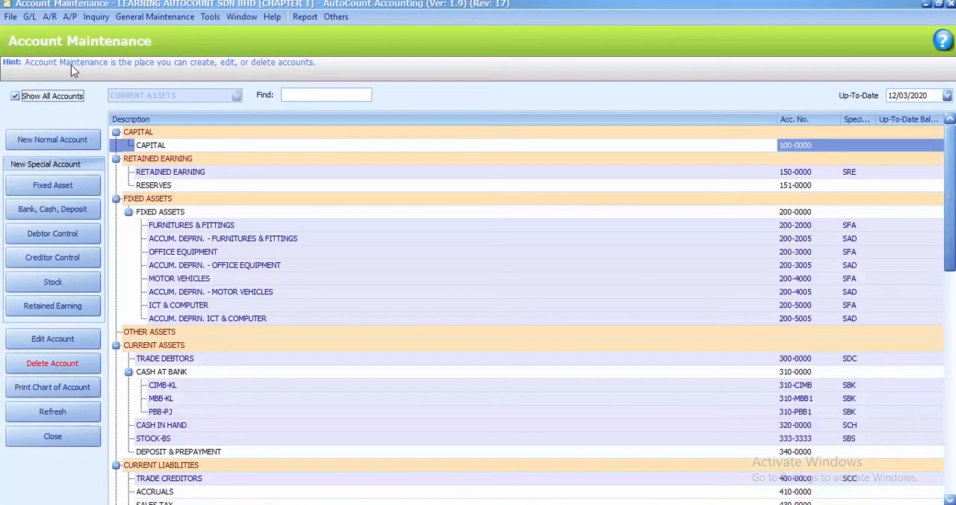
pyautogui.moveTo(104, 404)
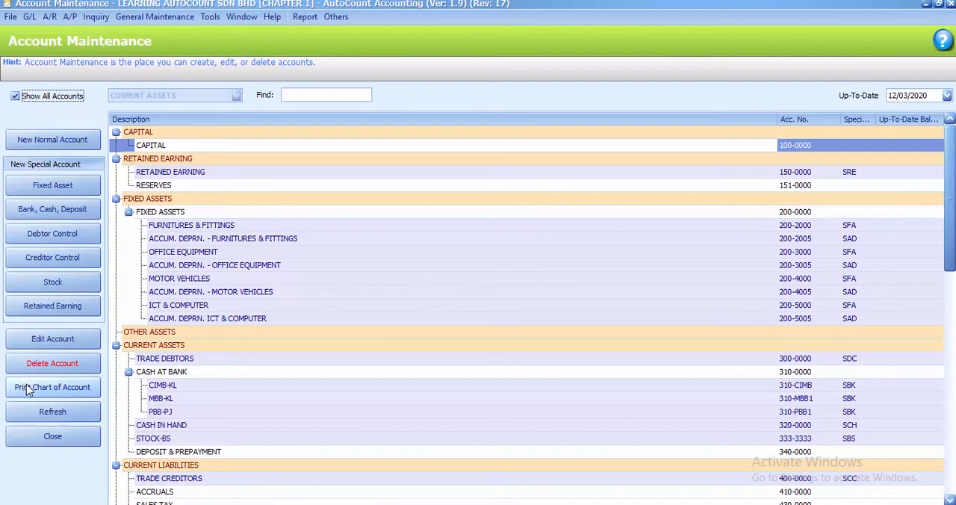
# Open Print Chart of Account and expand the Type of Chart Account dropdown.
pyautogui.click(52, 387)
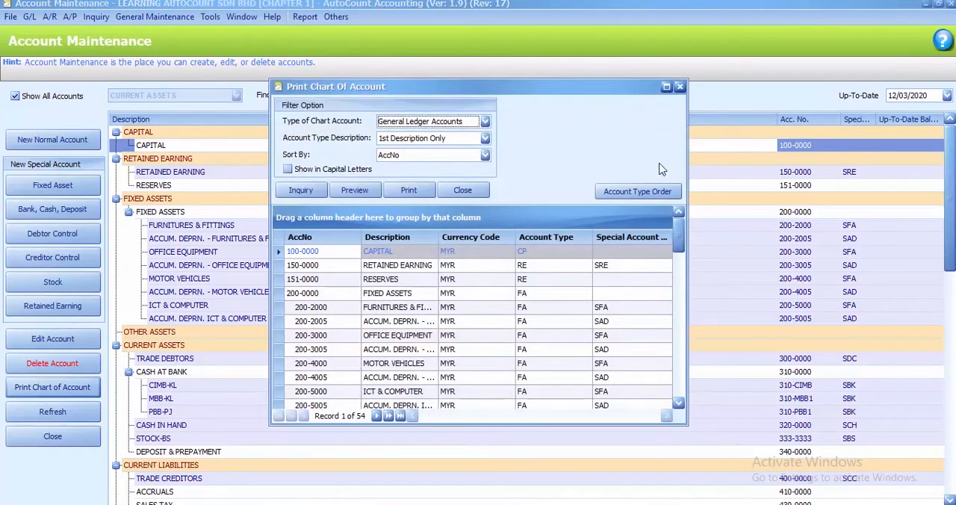
pyautogui.click(664, 86)
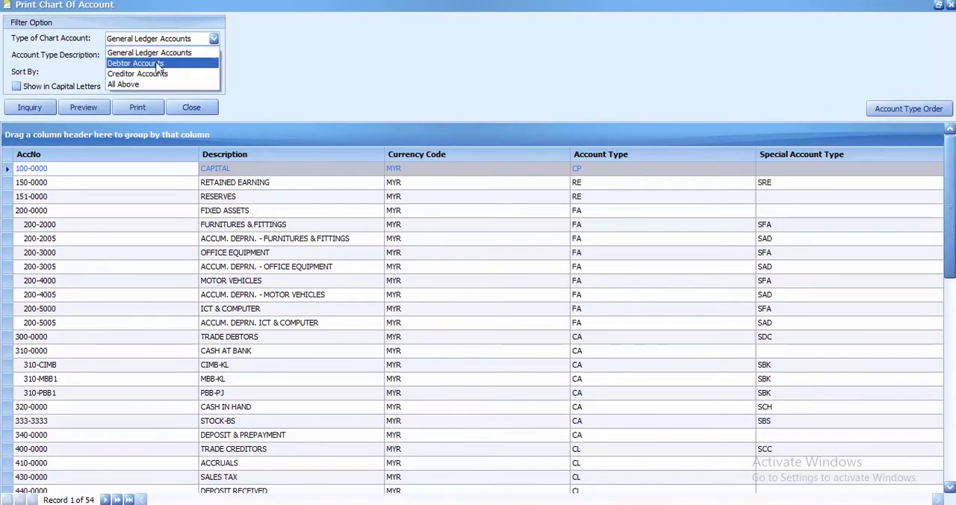
pyautogui.moveTo(137, 74)
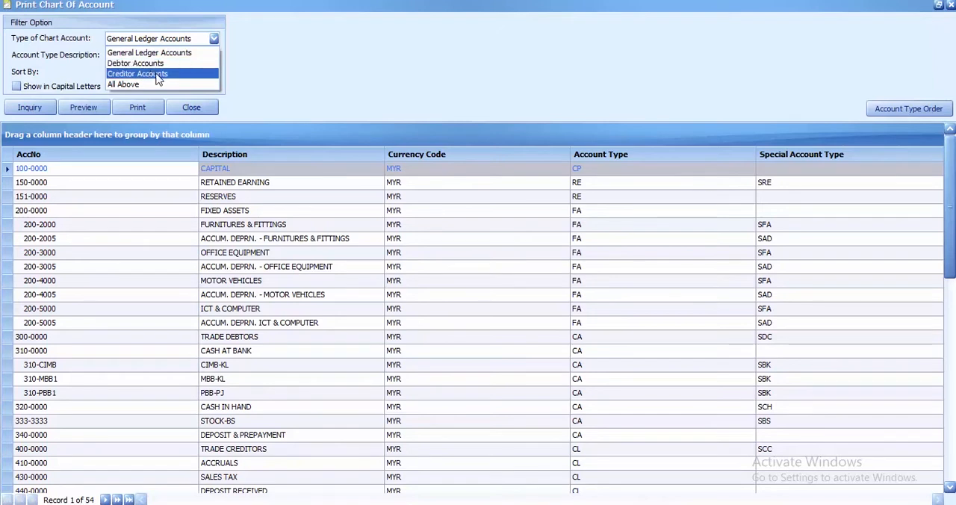
pyautogui.moveTo(124, 84)
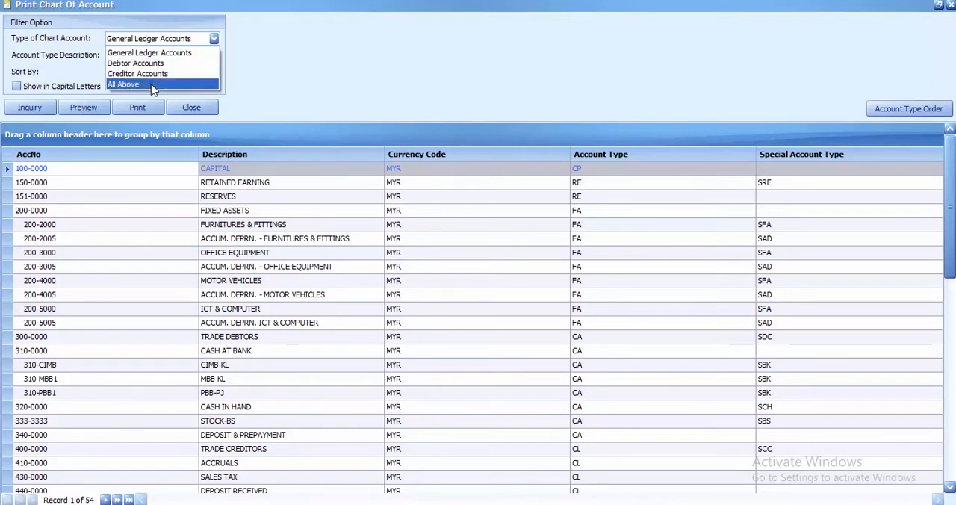
pyautogui.moveTo(155, 62)
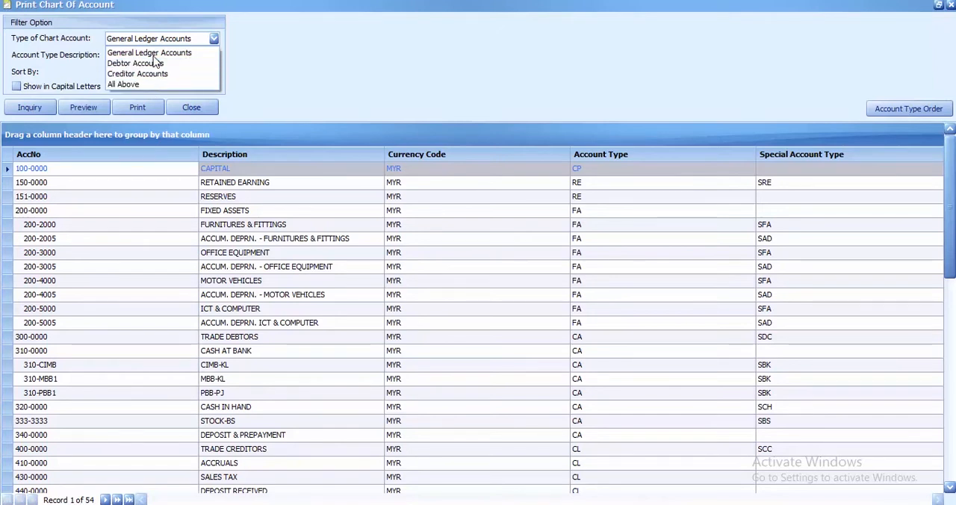
# Choose All Above so general ledger, debtor and creditor accounts are included.
pyautogui.click(123, 84)
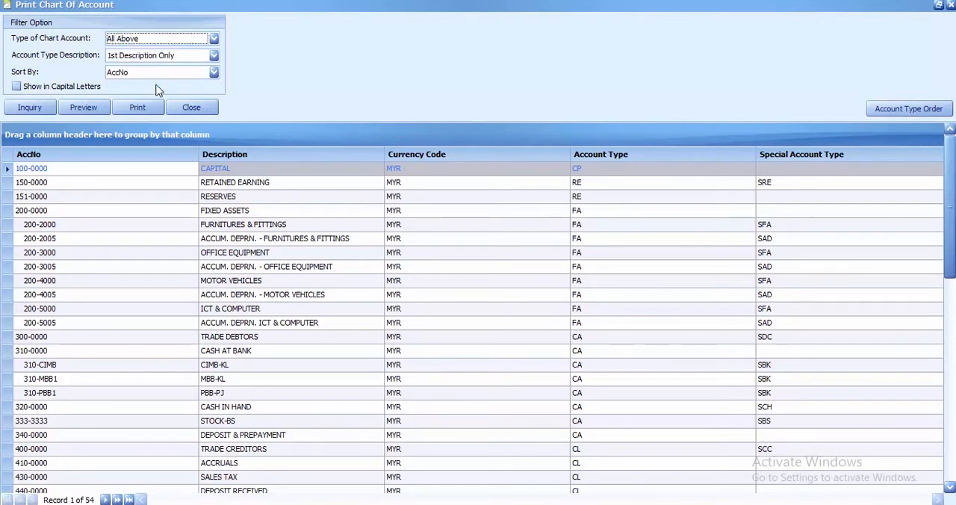
pyautogui.moveTo(26, 73)
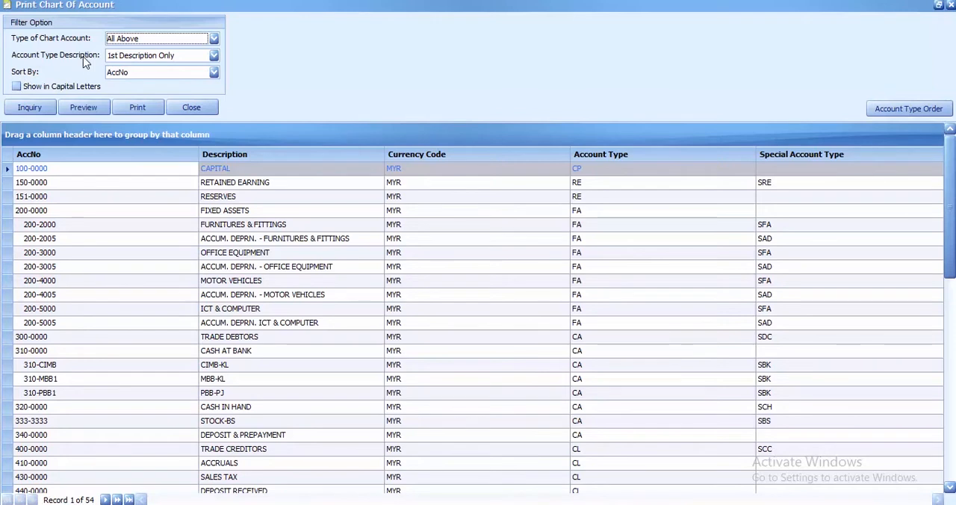
pyautogui.moveTo(173, 65)
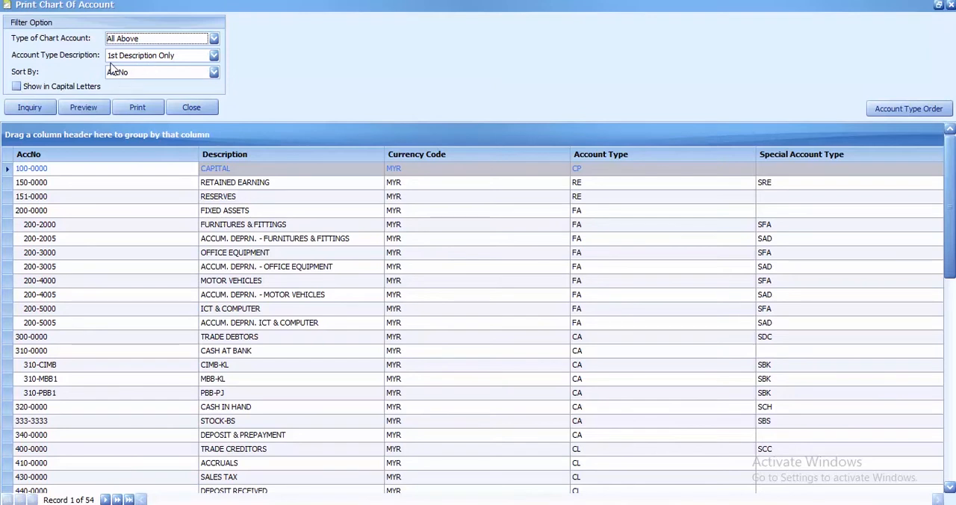
pyautogui.moveTo(120, 78)
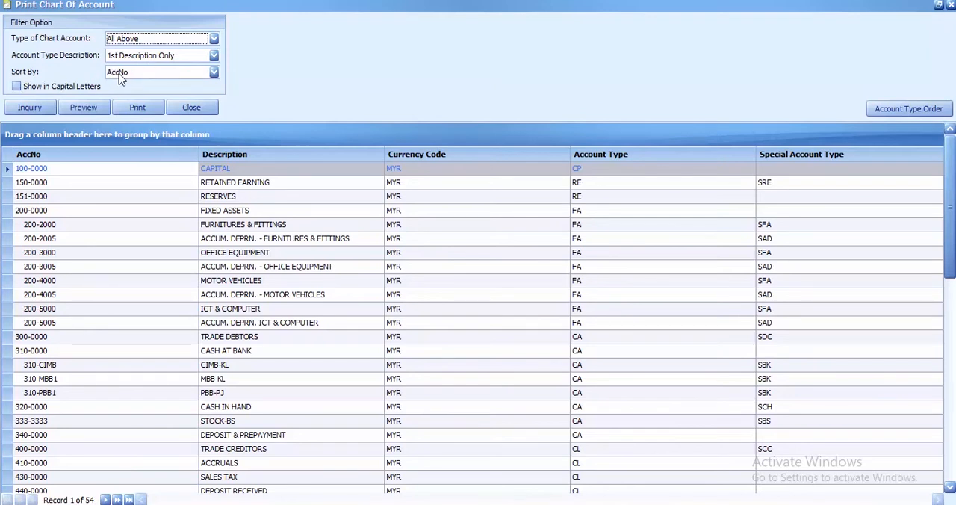
pyautogui.moveTo(133, 74)
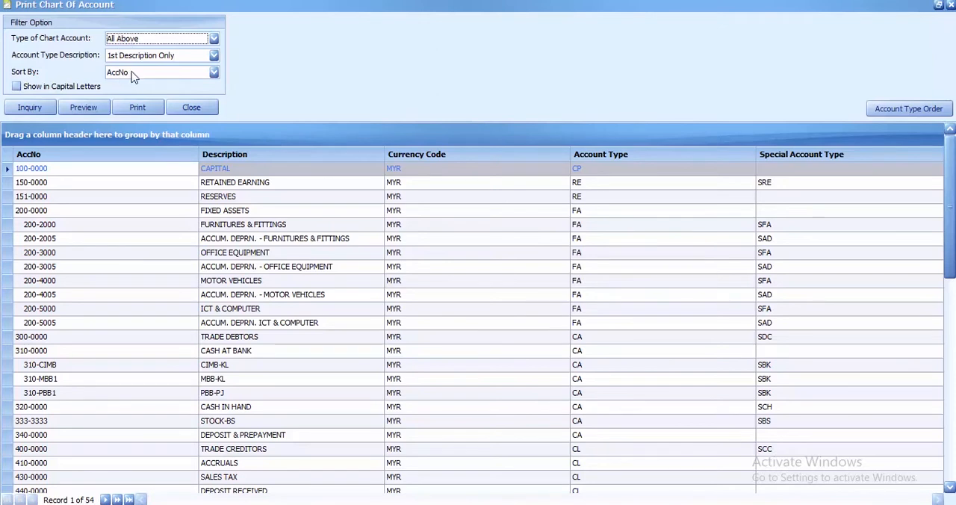
pyautogui.moveTo(116, 80)
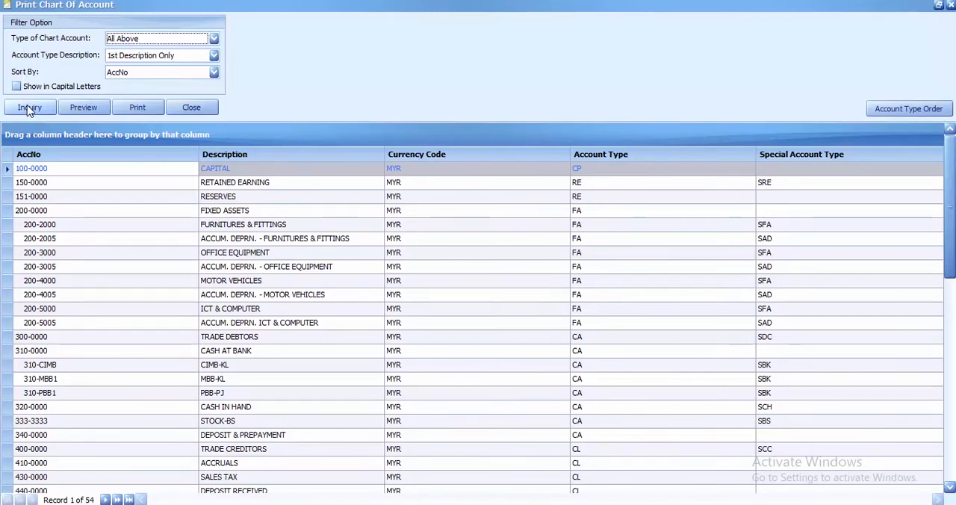
# Refresh the list to all 60 accounts and preview the Chart of Accounts report.
pyautogui.click(30, 106)
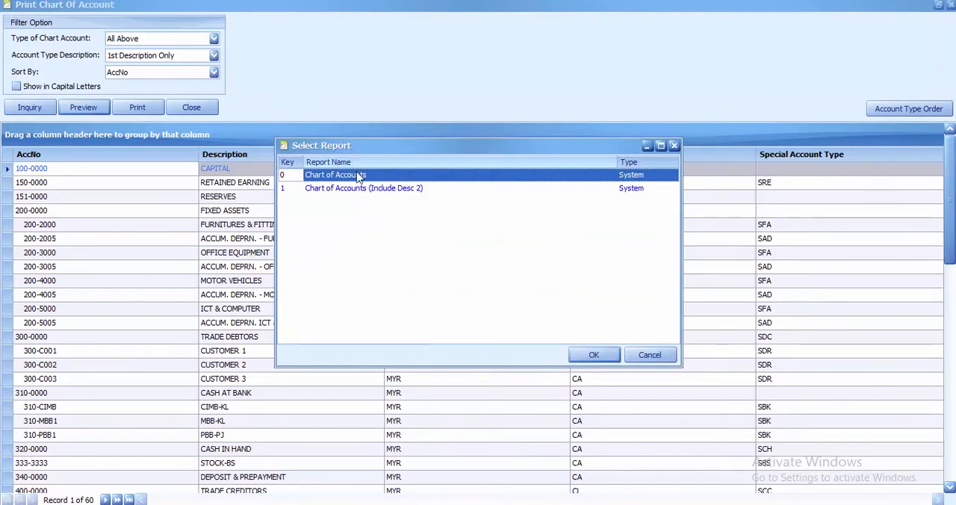
pyautogui.moveTo(357, 179)
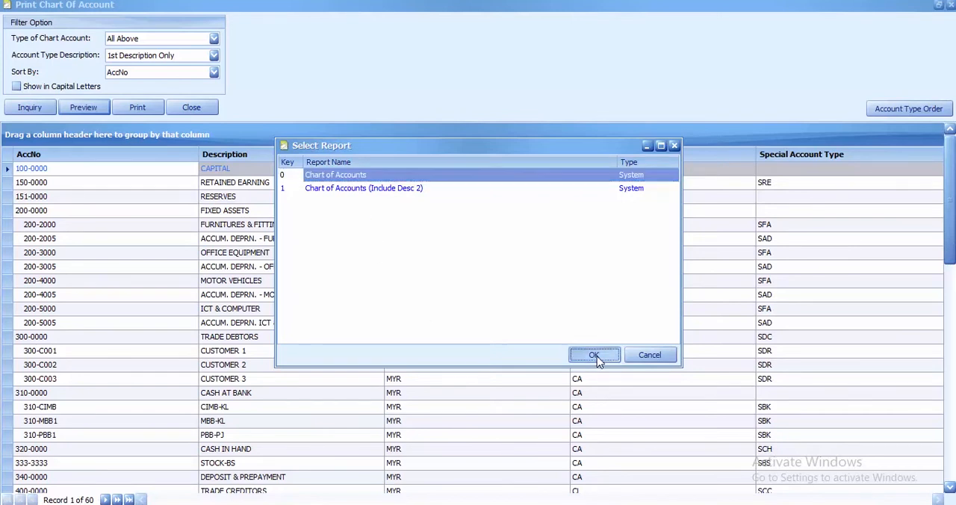
pyautogui.click(594, 354)
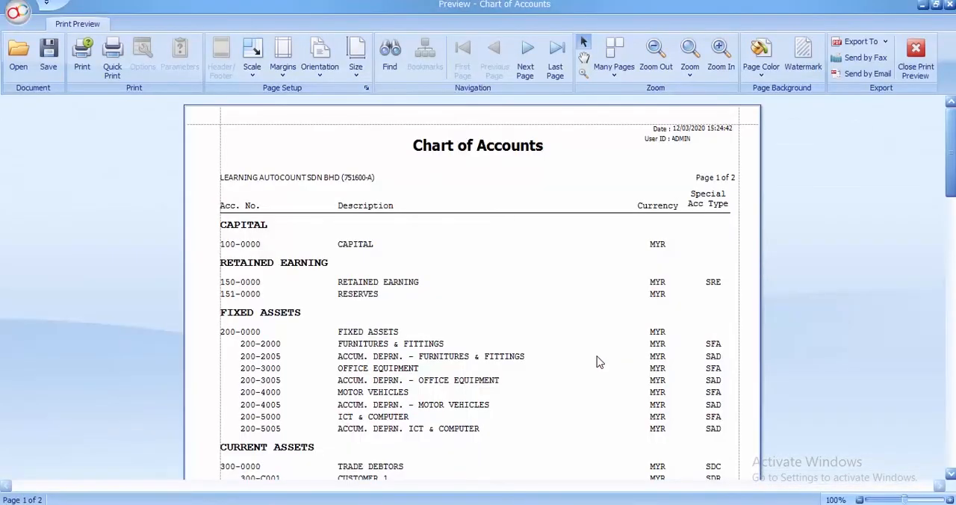
pyautogui.moveTo(573, 337)
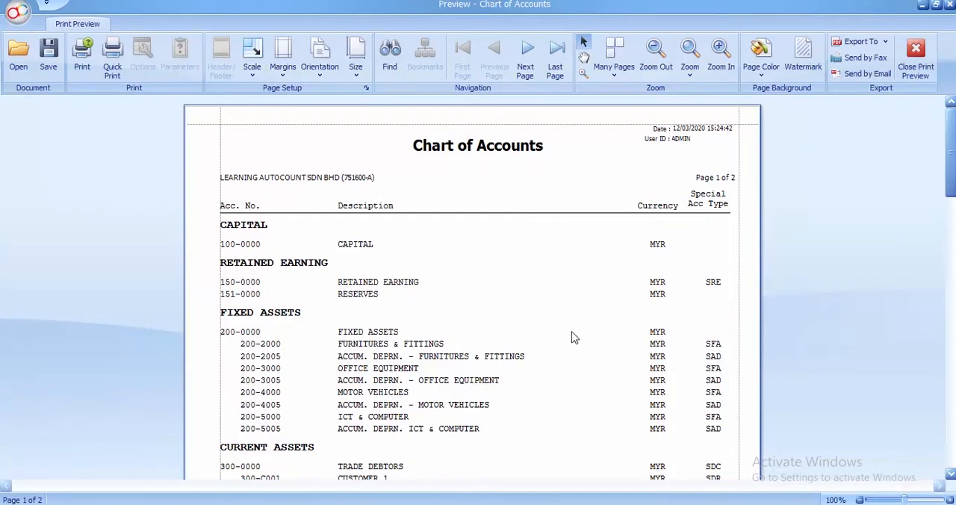
pyautogui.scroll(-3)
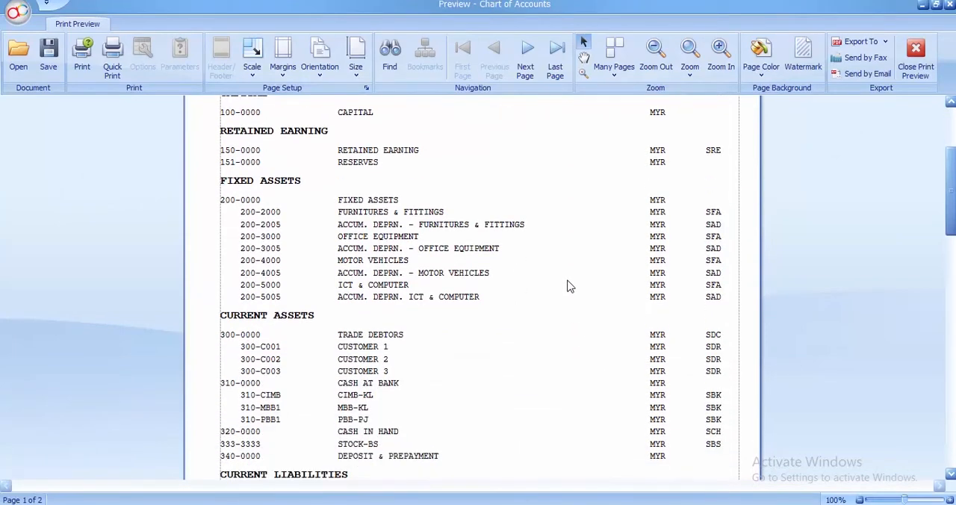
pyautogui.scroll(-3)
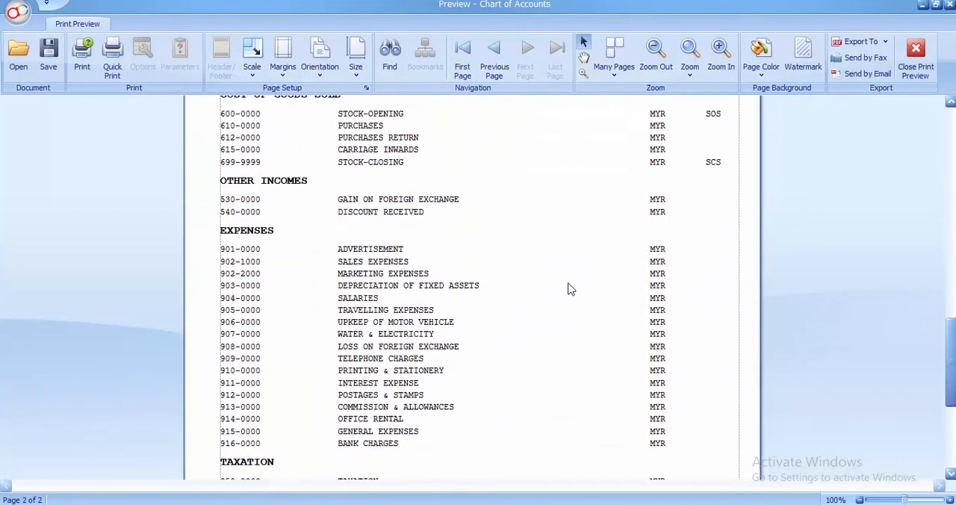
pyautogui.scroll(3)
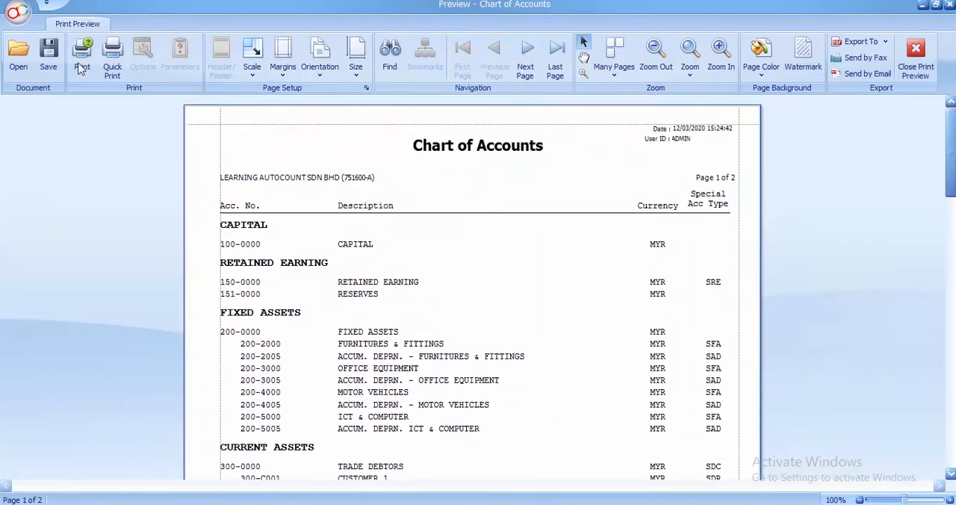
pyautogui.moveTo(81, 52)
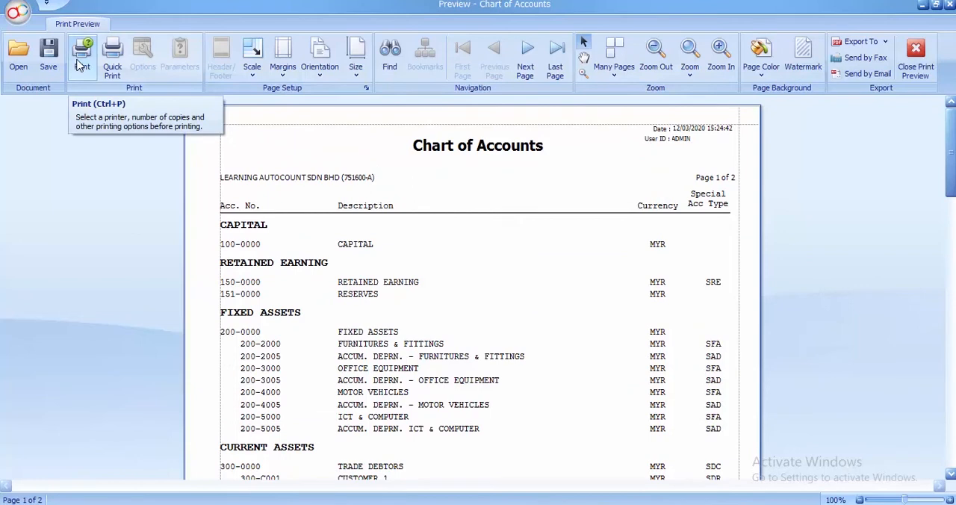
pyautogui.moveTo(717, 265)
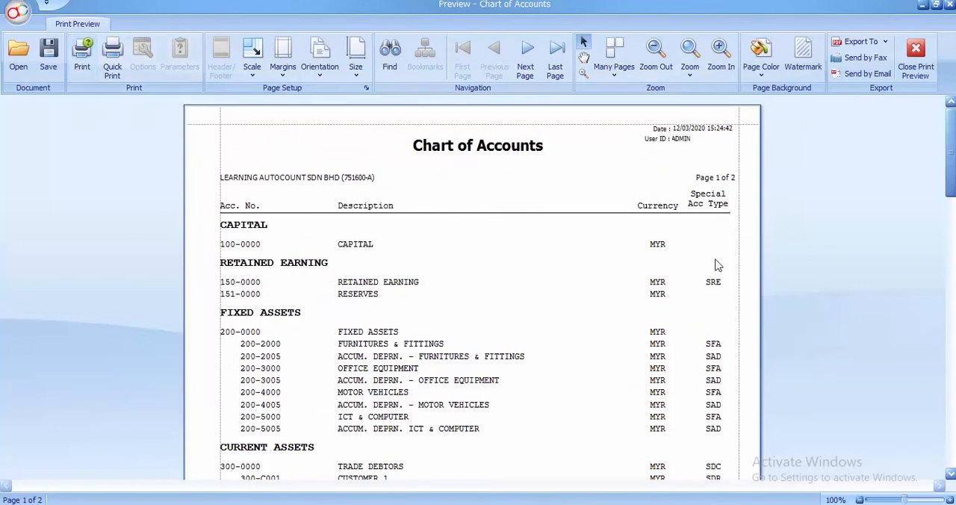
pyautogui.moveTo(859, 41)
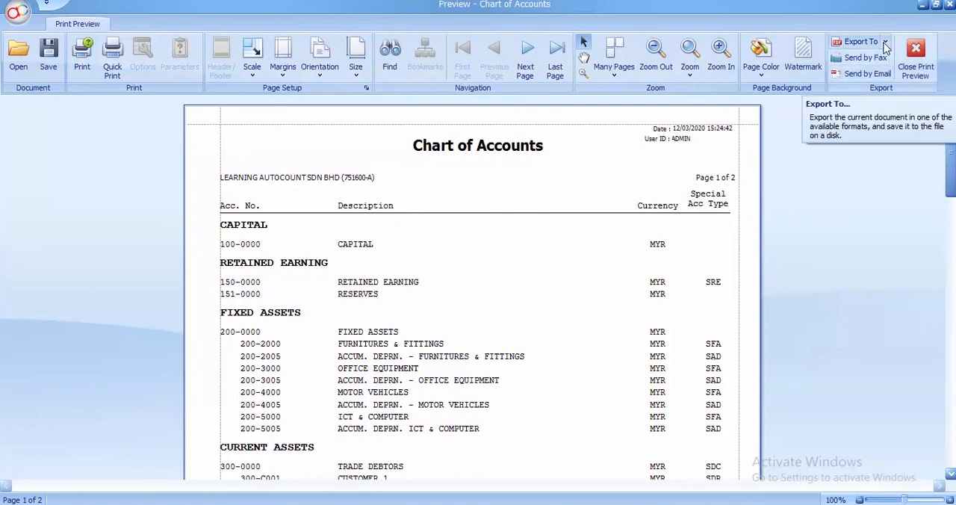
# Check the Export To formats, then close the Chart of Accounts print preview.
pyautogui.click(886, 41)
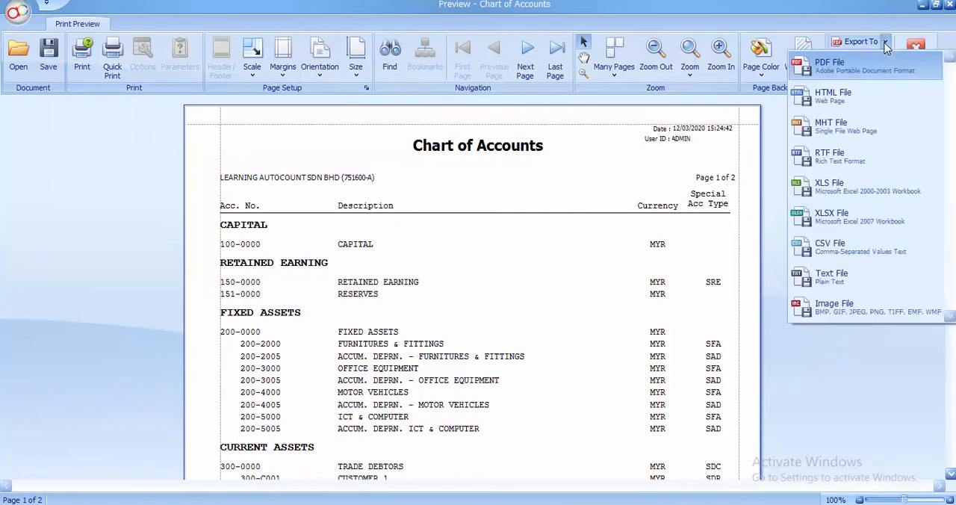
pyautogui.moveTo(836, 66)
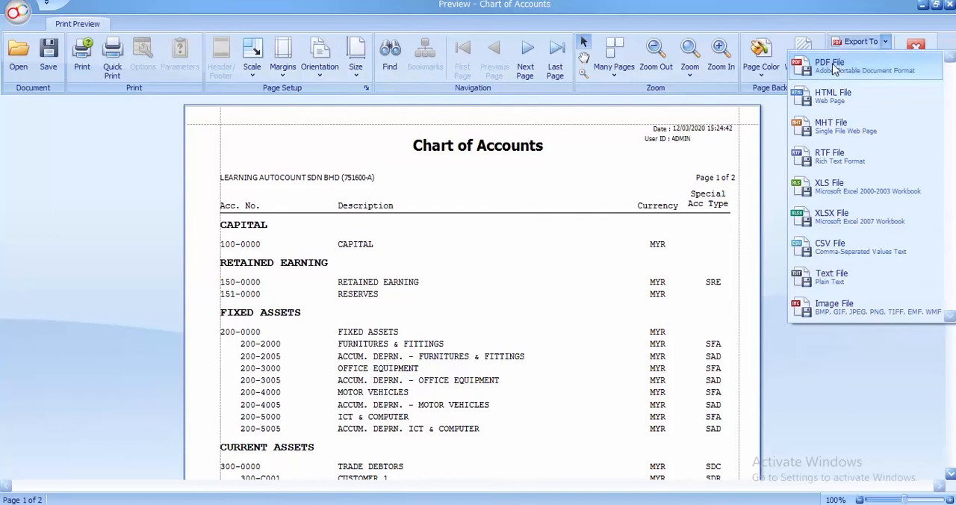
pyautogui.moveTo(837, 98)
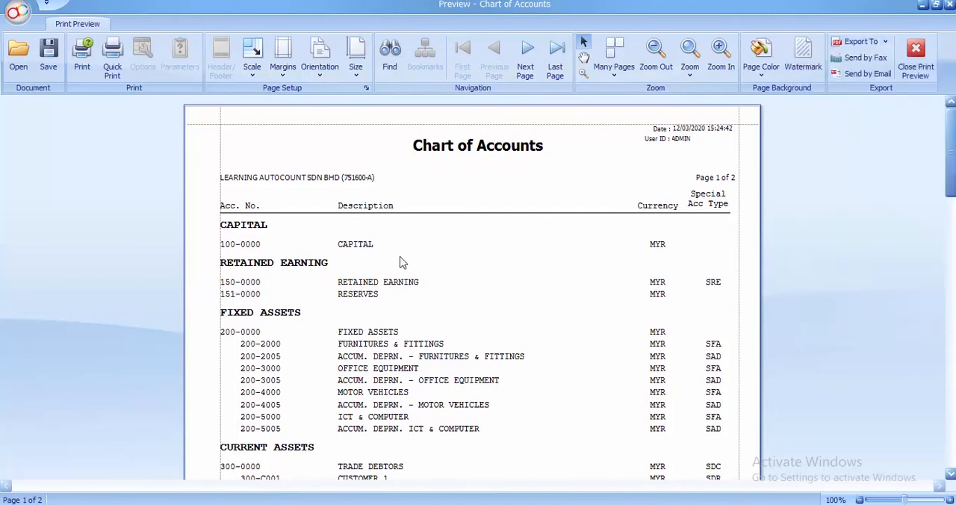
pyautogui.moveTo(562, 219)
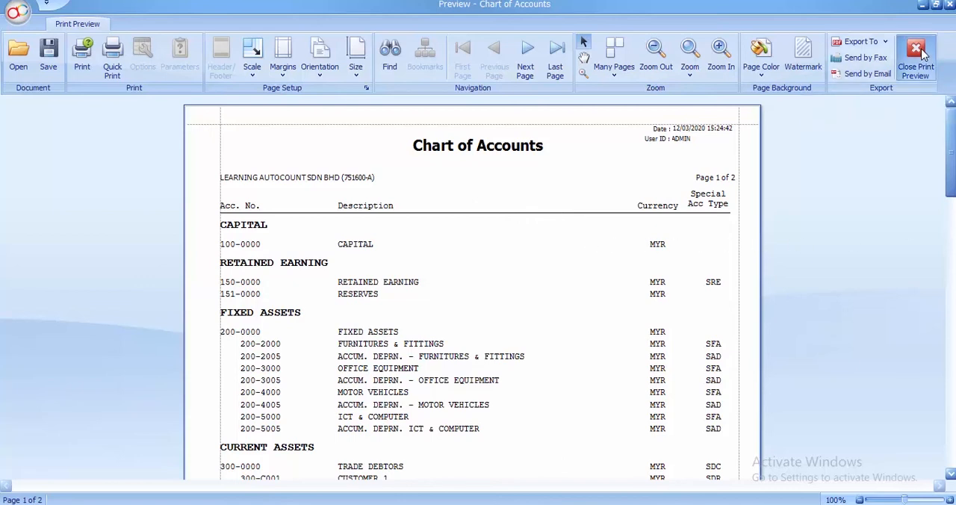
pyautogui.click(915, 56)
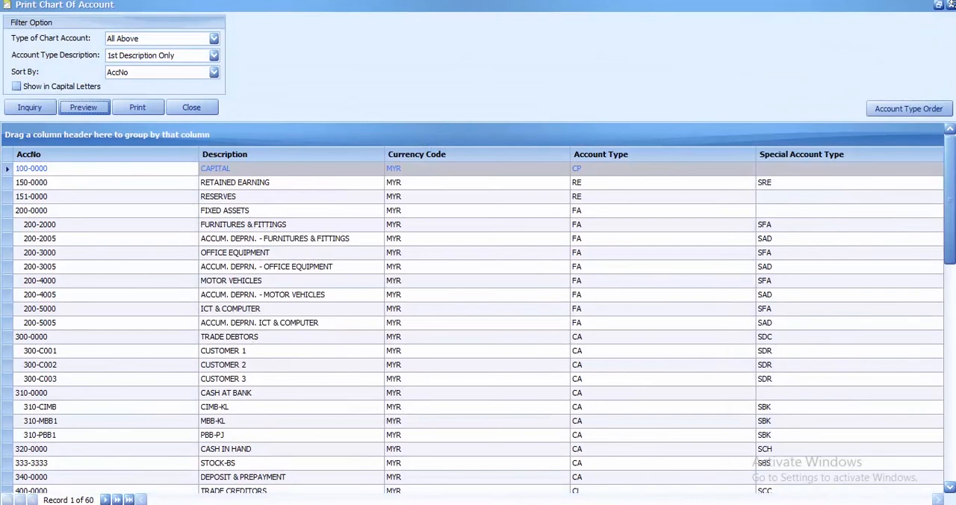